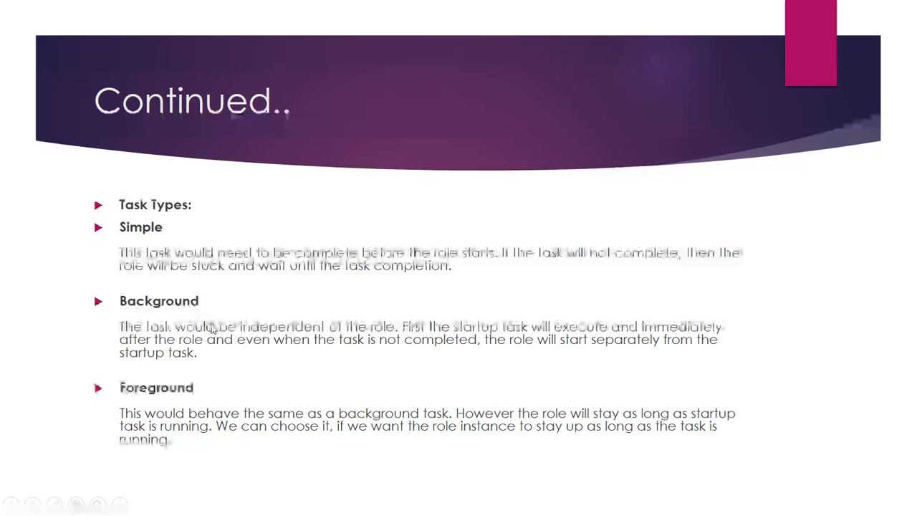
mouse_move(233, 344)
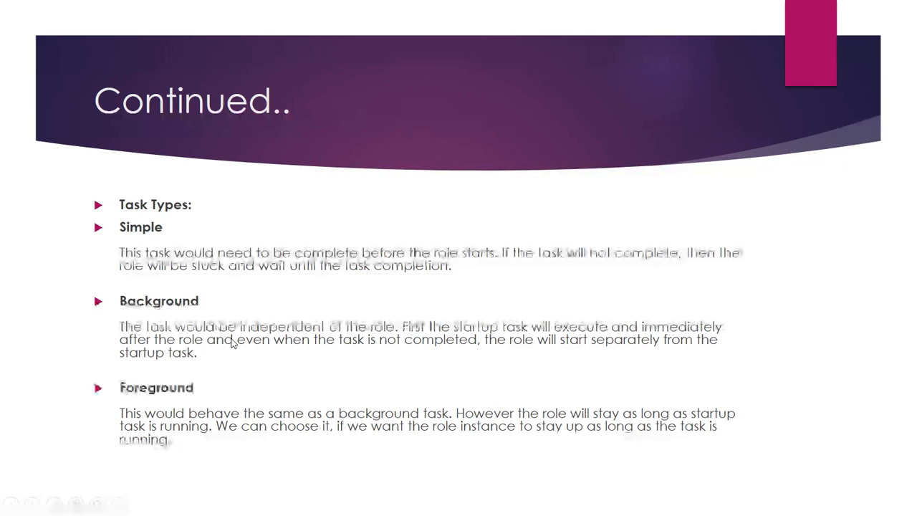